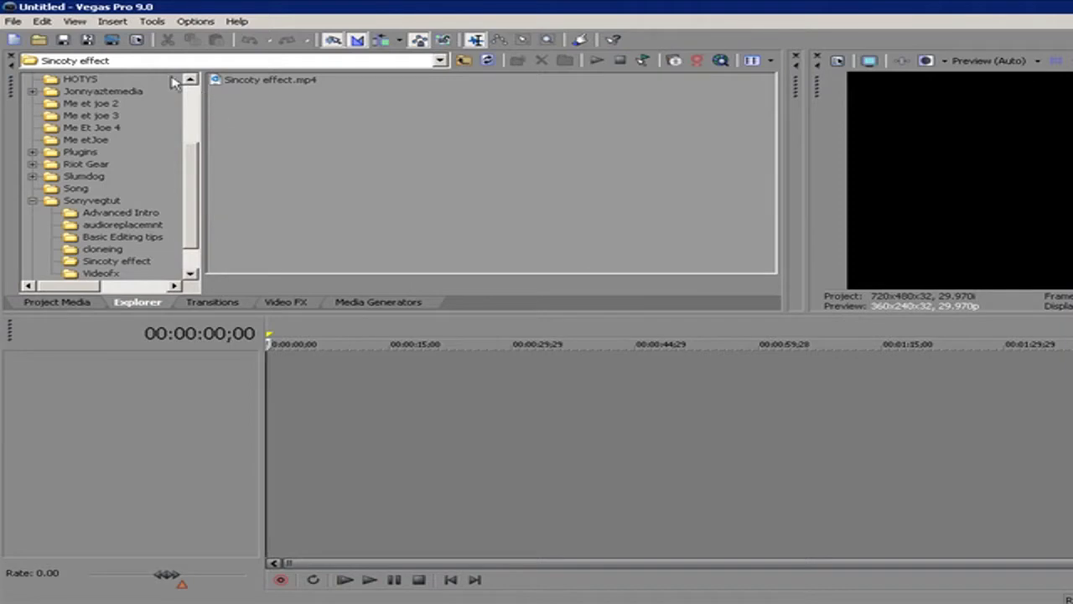
Open the File menu to reach the project's Properties.
left_click(13, 21)
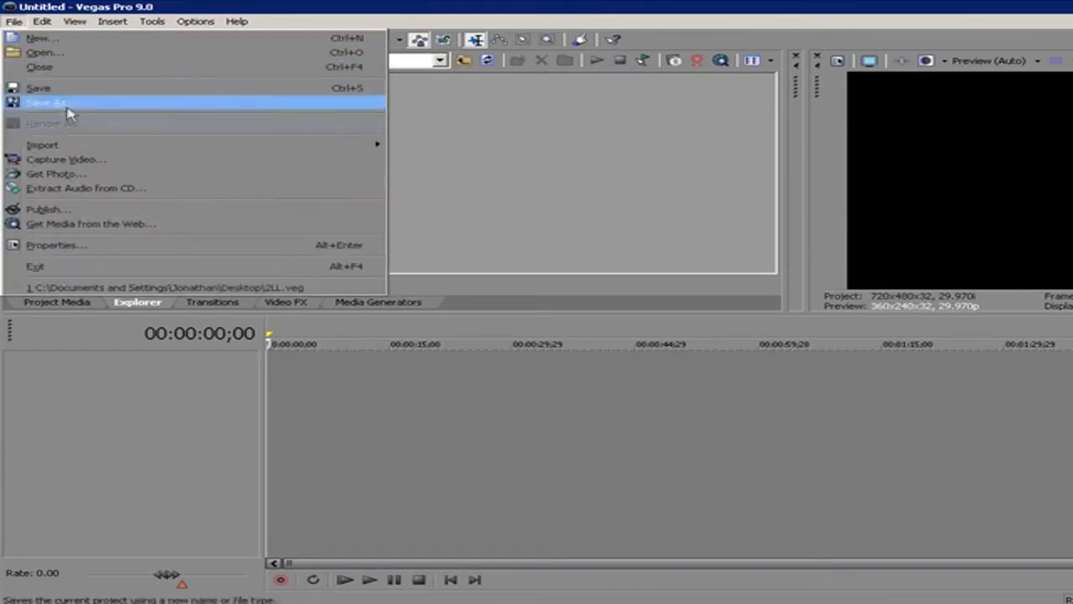
mouse_move(113, 245)
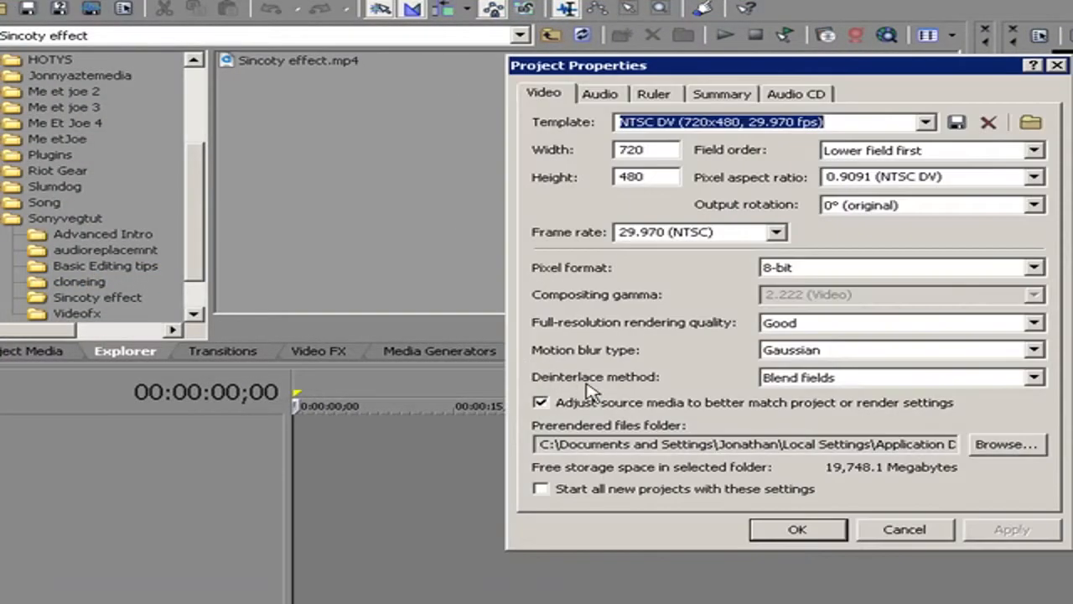
mouse_move(570, 109)
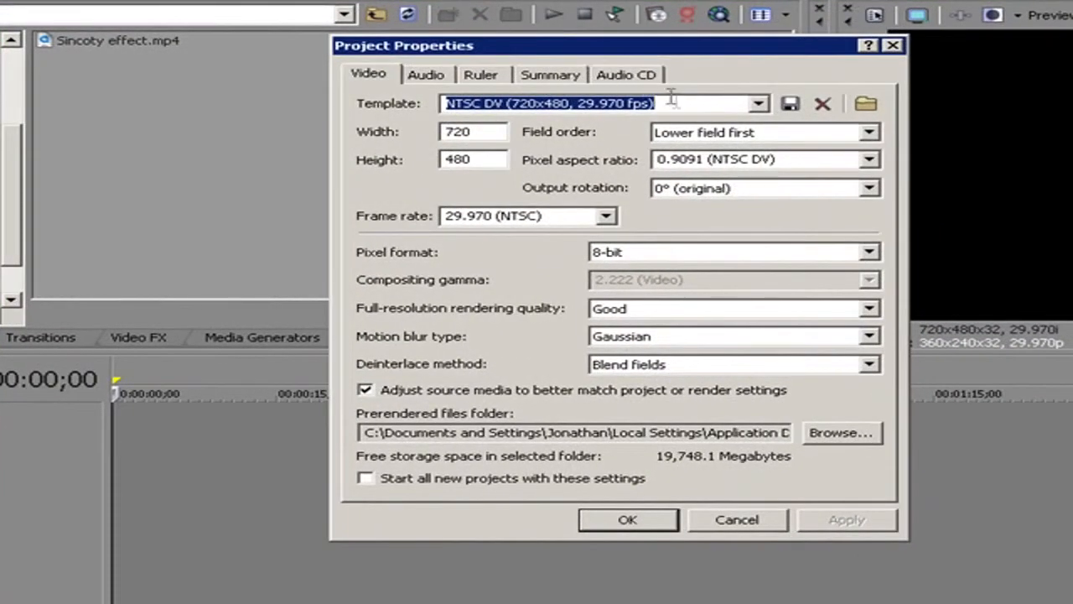
Expand the Template dropdown in Project Properties to list video templates.
left_click(677, 103)
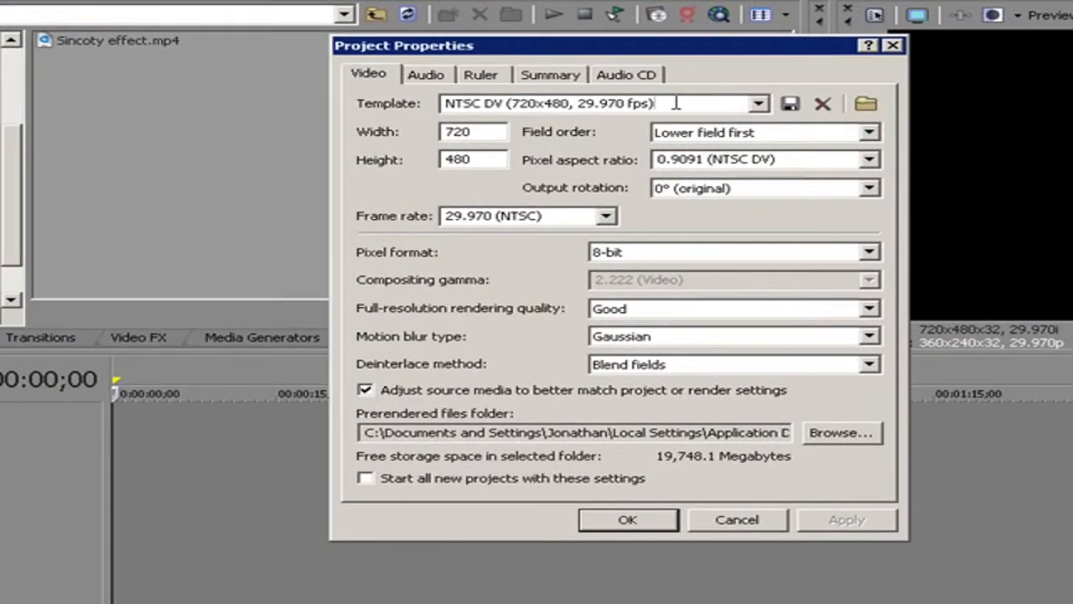
left_click(757, 103)
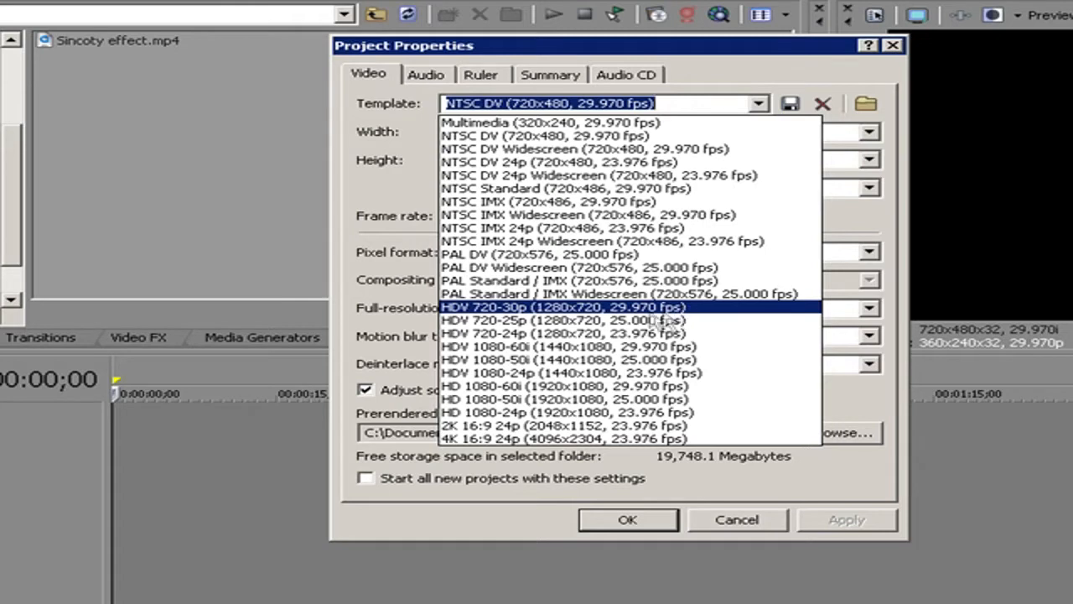
mouse_move(607, 320)
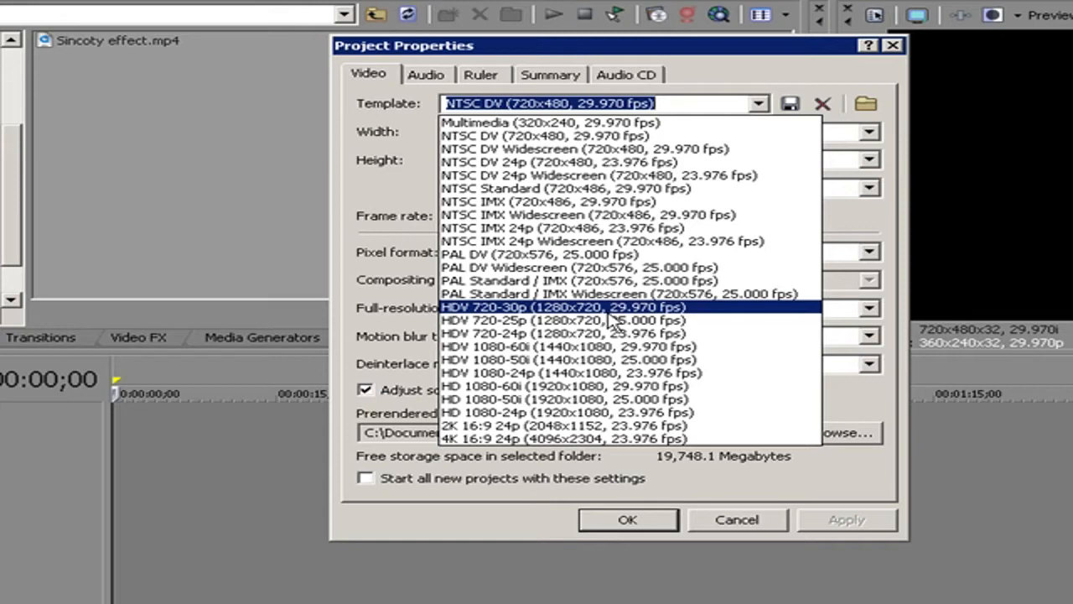
Choose HDV 720-30p (1280x720, 29.970 fps) with Best rendering quality and confirm.
left_click(570, 307)
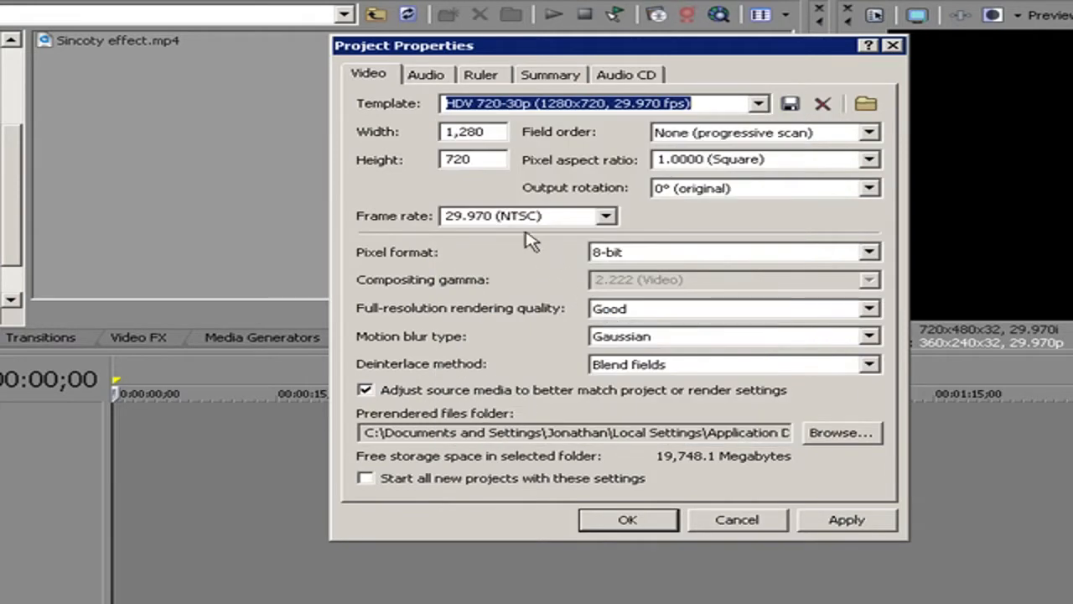
mouse_move(675, 310)
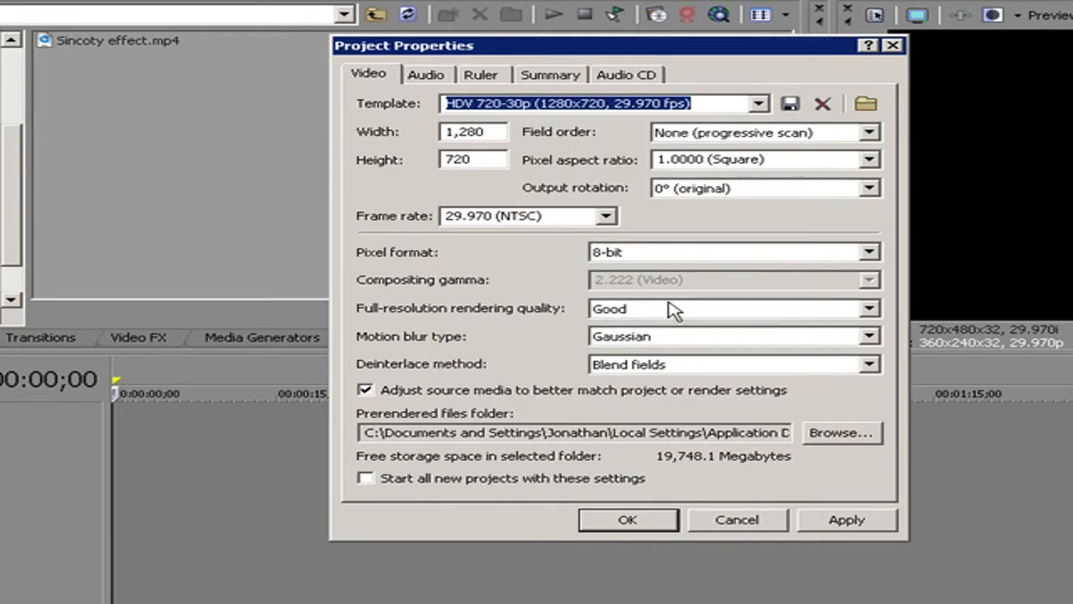
left_click(869, 309)
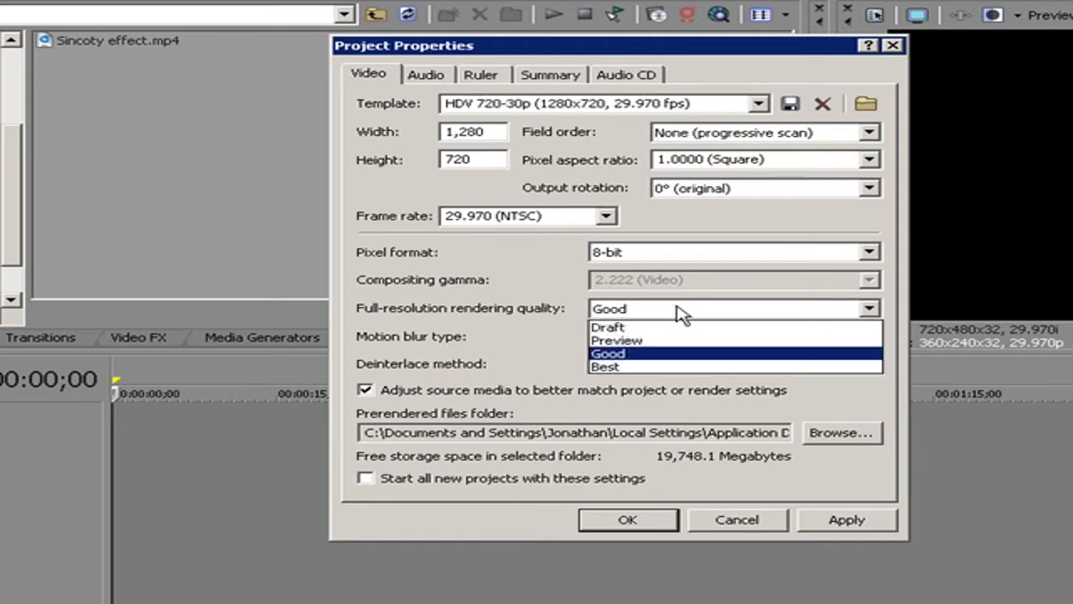
left_click(605, 366)
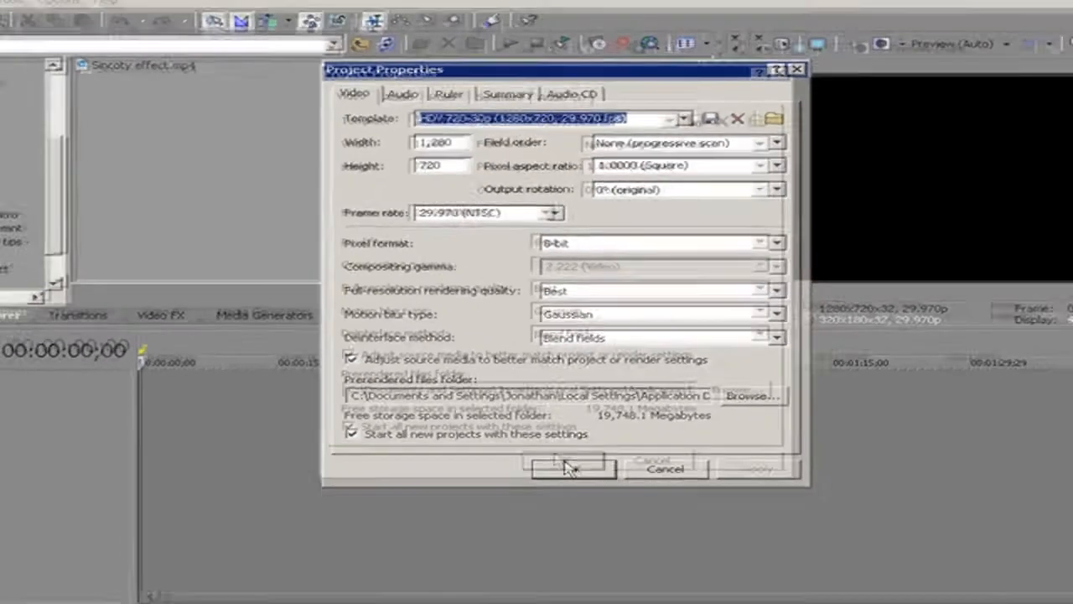
left_click(572, 468)
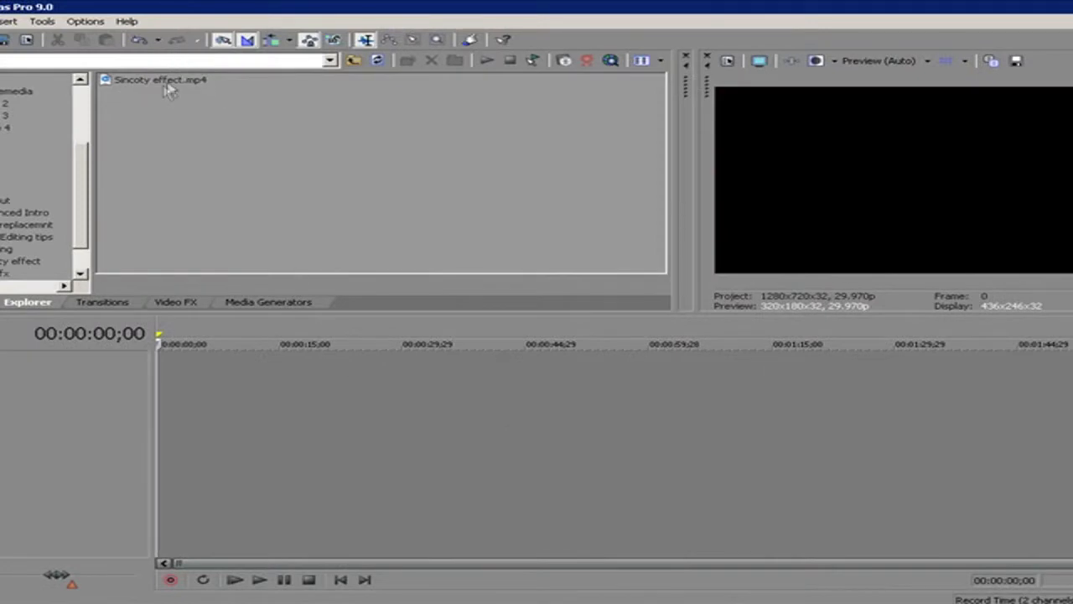
Add Sincoty effect.mp4 to the timeline and turn off Maintain aspect ratio.
left_click(160, 79)
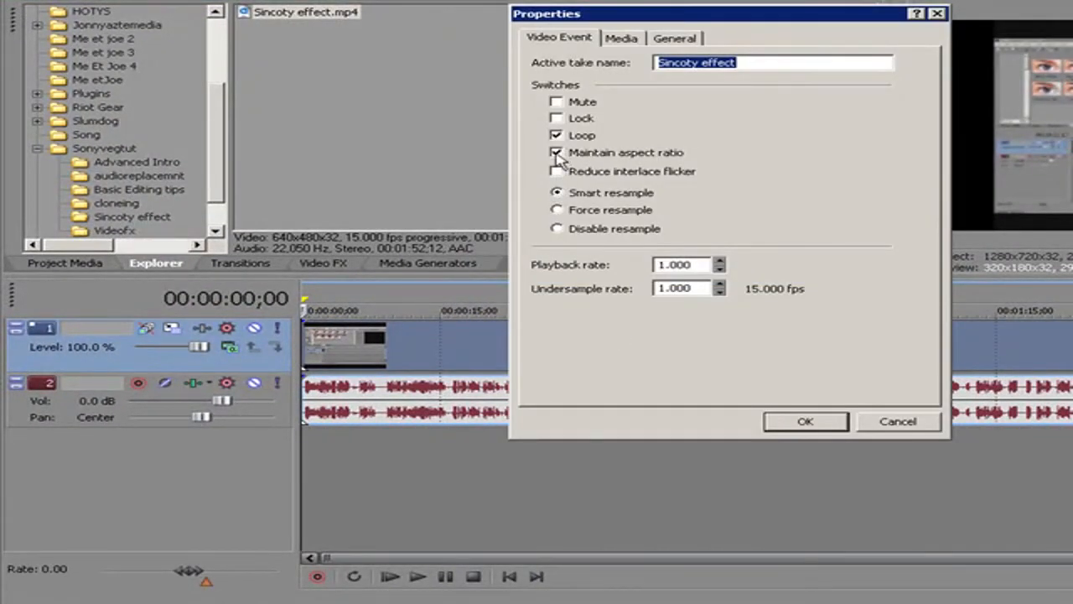
left_click(556, 152)
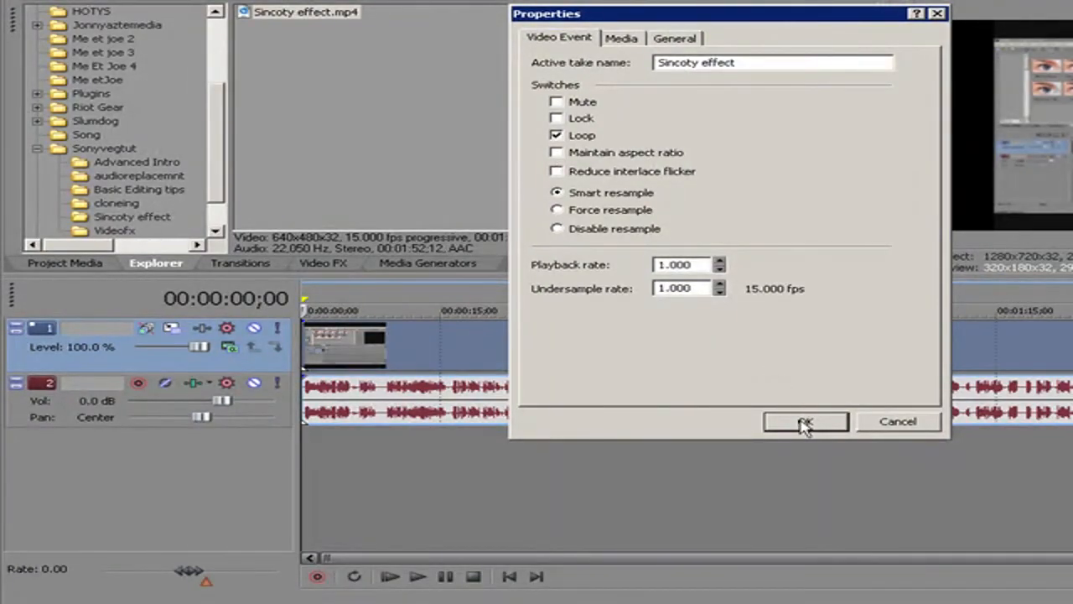
left_click(804, 421)
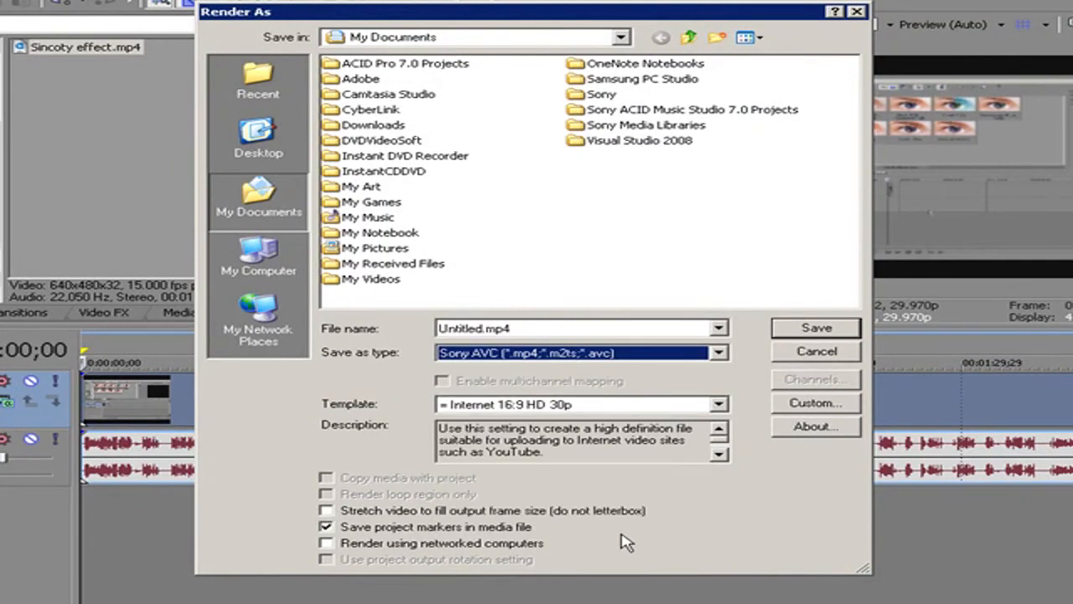
mouse_move(511, 411)
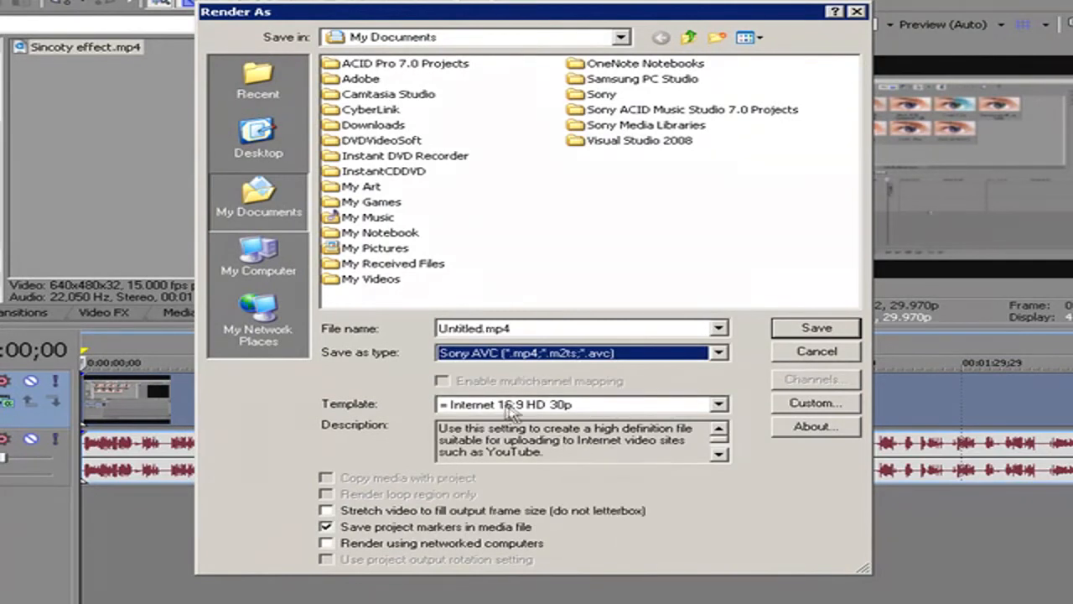
mouse_move(612, 398)
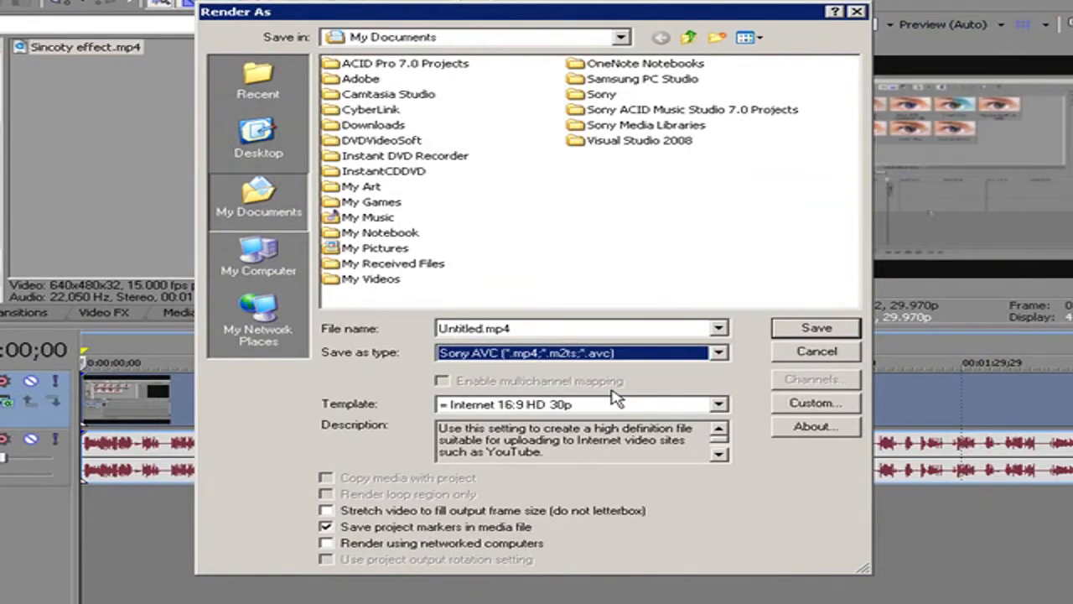